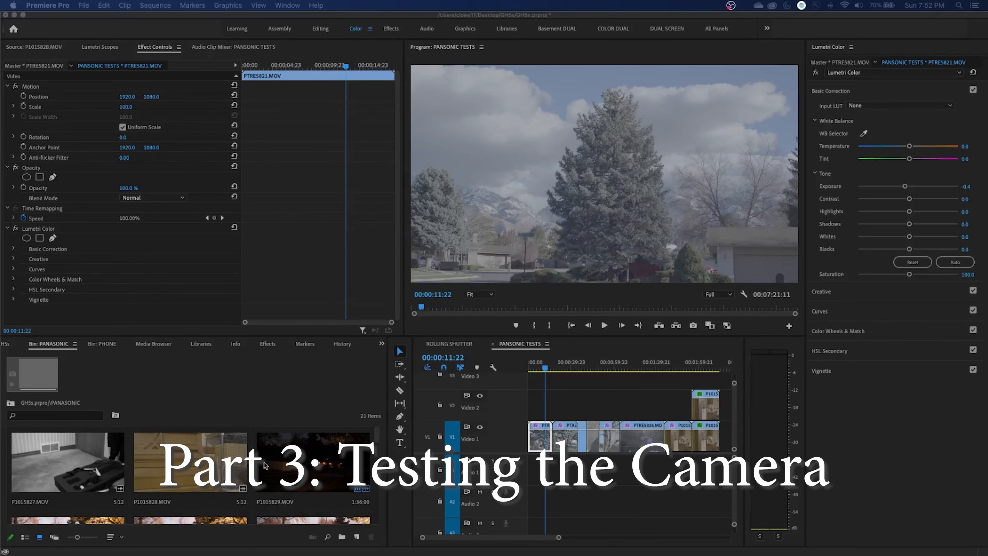
{"action": "mouse_move", "coordinate": [293, 483]}
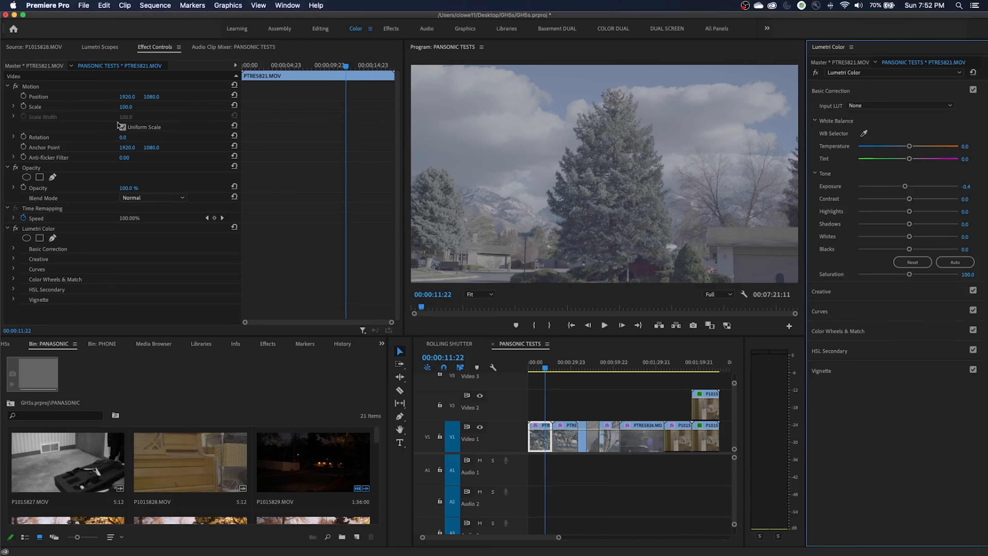
Show the Lumetri Scopes for the flat log tree clip, then return to the project from the LUT page
{"action": "left_click", "coordinate": [99, 47]}
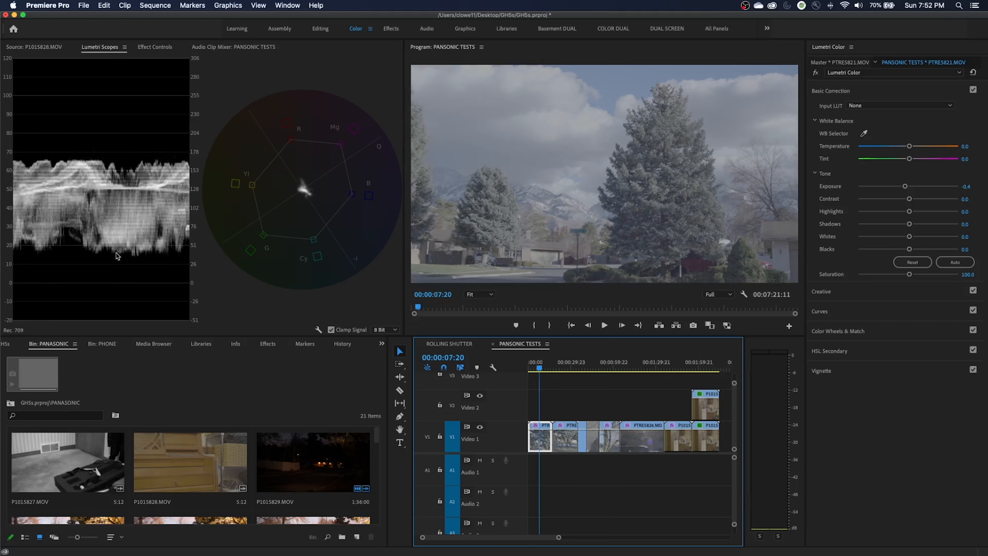
{"action": "mouse_move", "coordinate": [747, 151]}
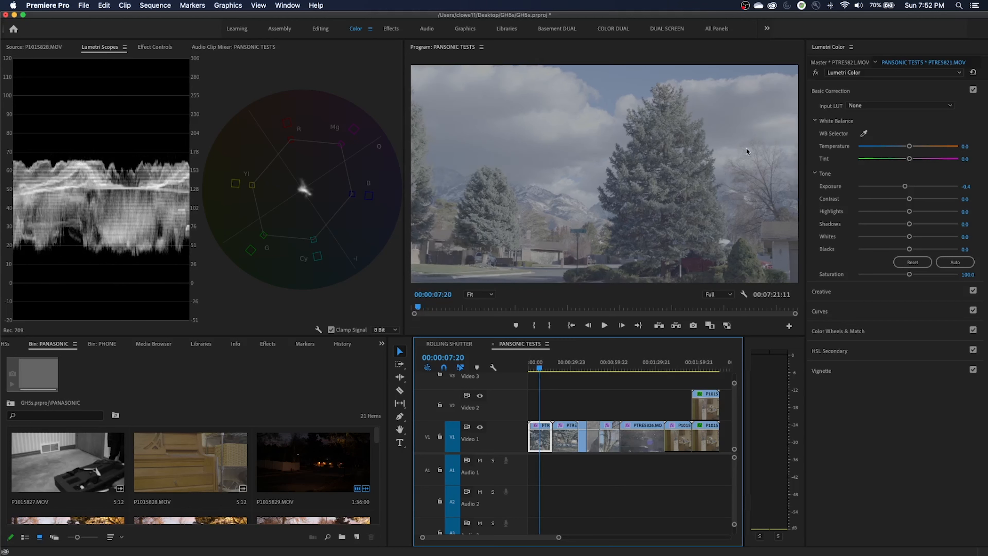
{"action": "mouse_move", "coordinate": [729, 165]}
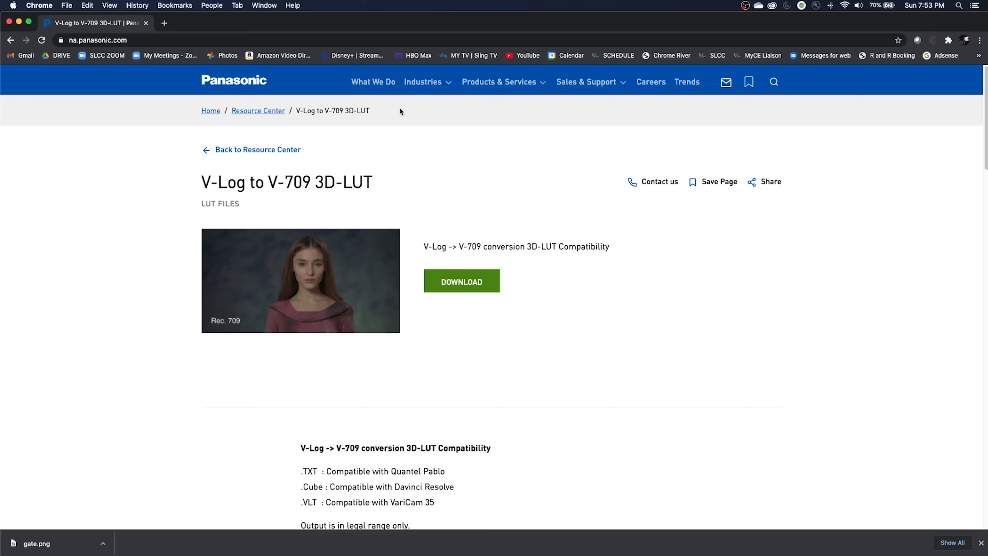
{"action": "key", "text": "cmd+tab"}
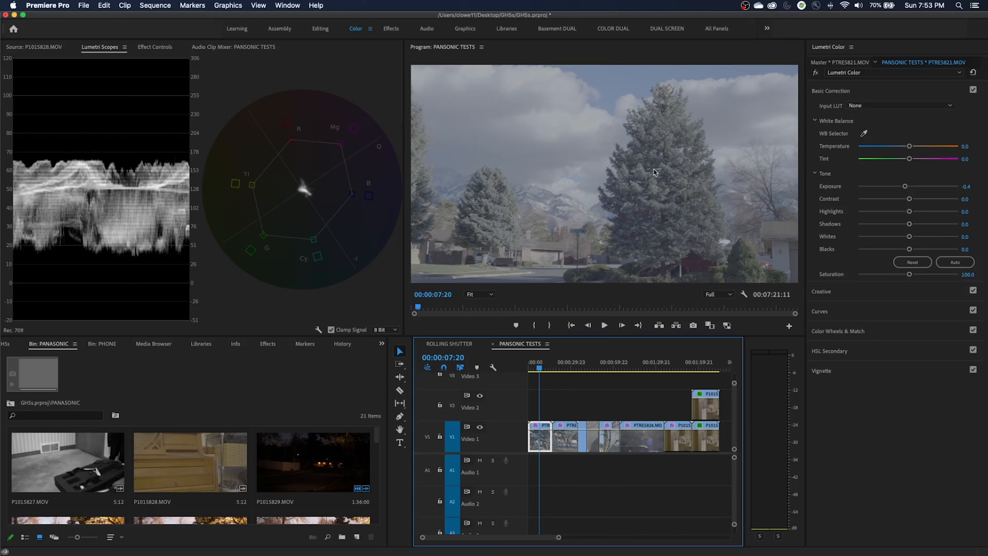
Set the clip's Input LUT to VLog_to_V709_forV35_ver100 after cancelling a file browse
{"action": "left_click", "coordinate": [899, 105]}
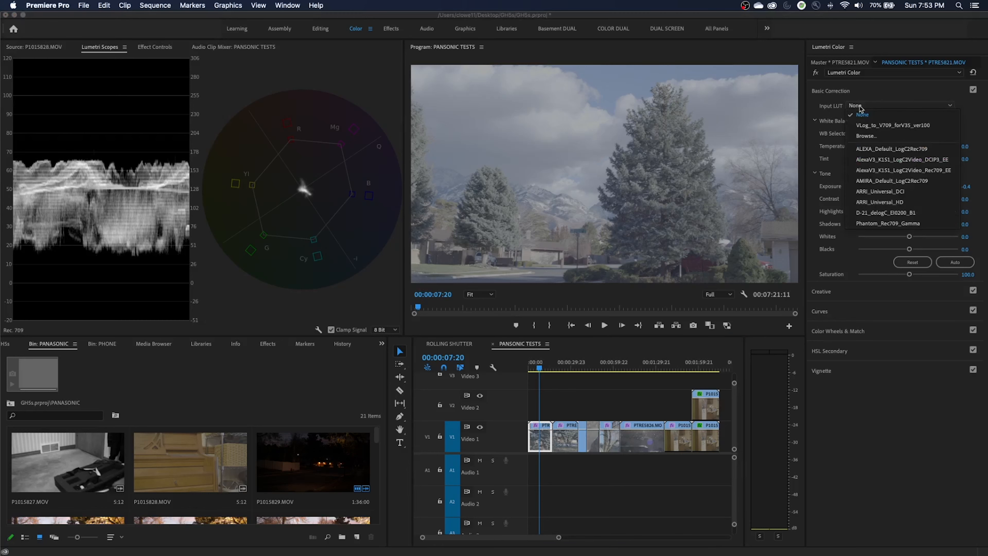
{"action": "left_click", "coordinate": [861, 115]}
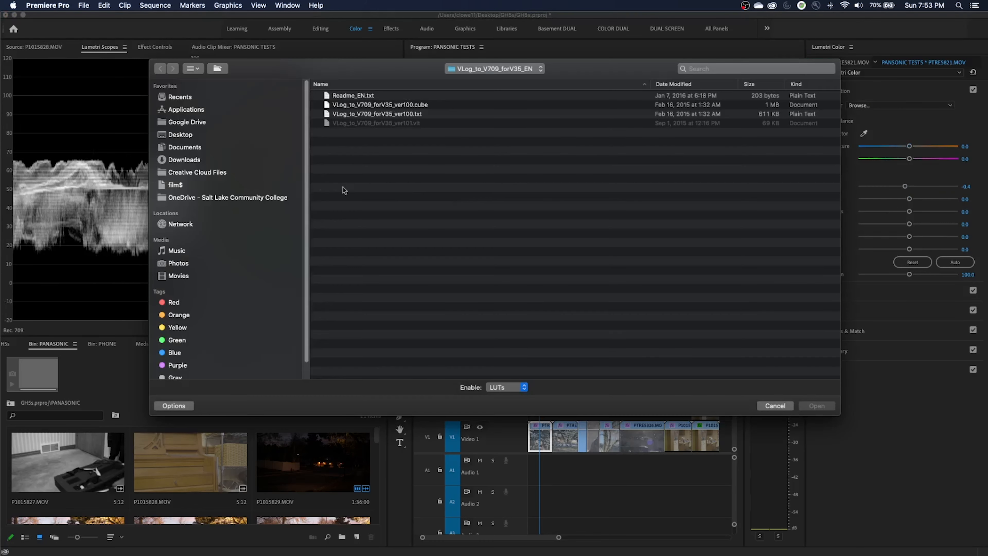
{"action": "mouse_move", "coordinate": [722, 370]}
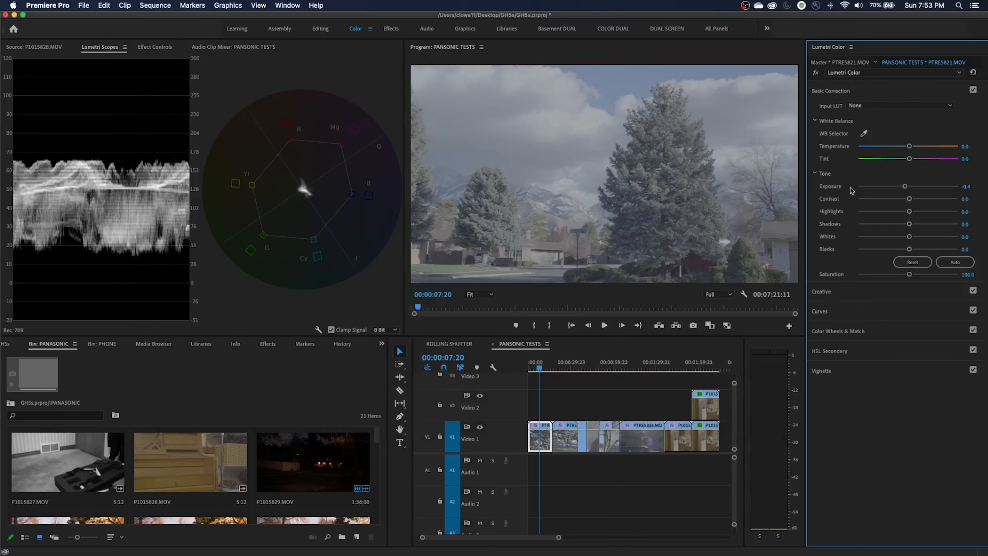
{"action": "left_click", "coordinate": [901, 105]}
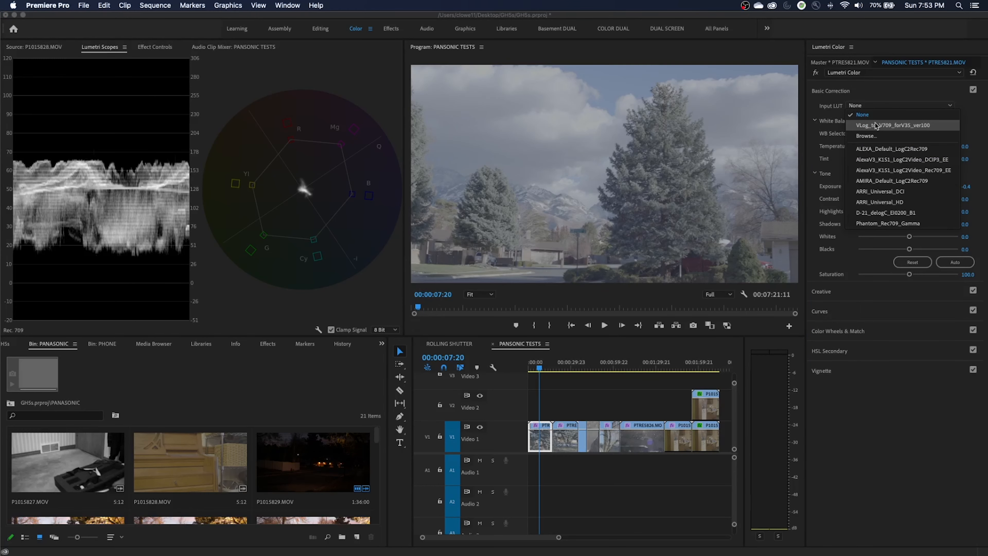
{"action": "left_click", "coordinate": [901, 124]}
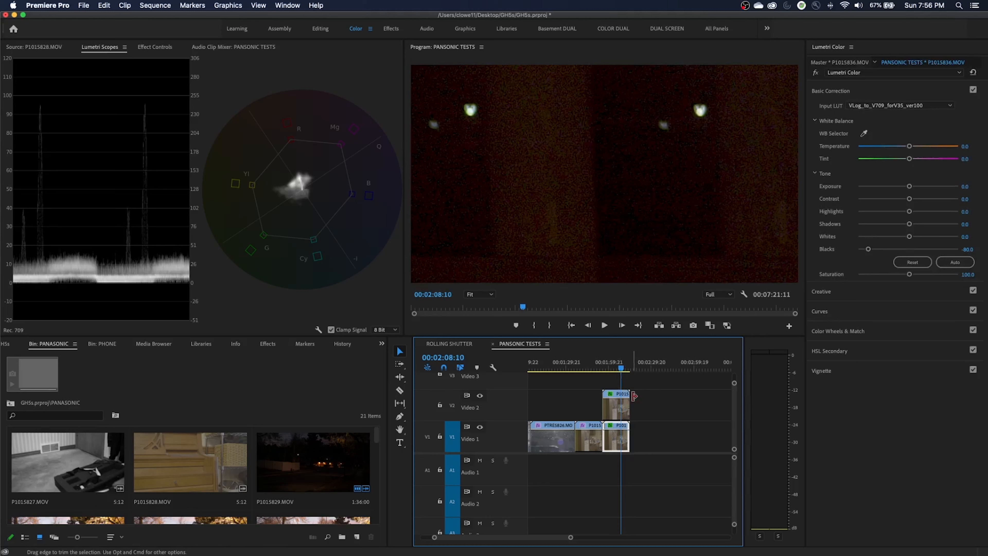
{"action": "mouse_move", "coordinate": [638, 390]}
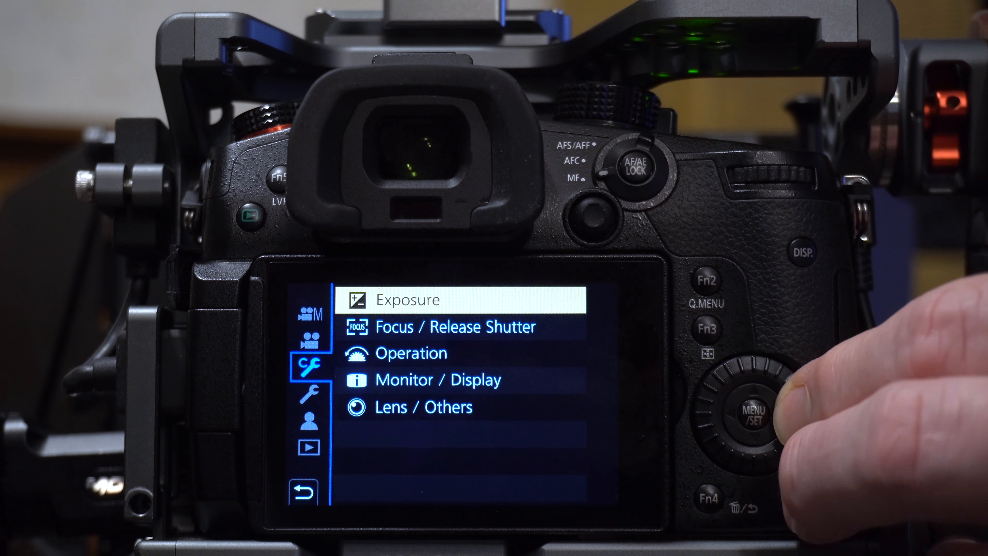
{"action": "left_click", "coordinate": [747, 416]}
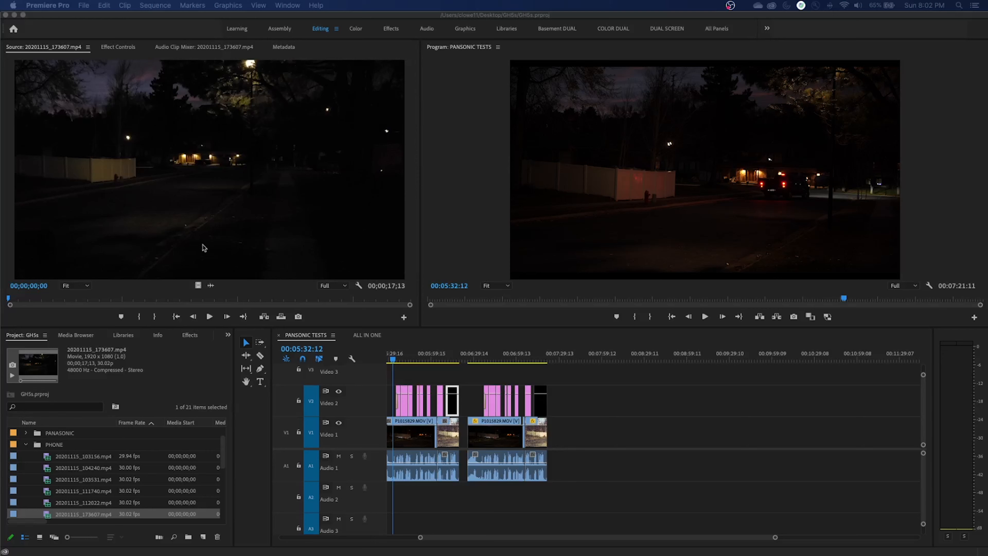
{"action": "mouse_move", "coordinate": [196, 224]}
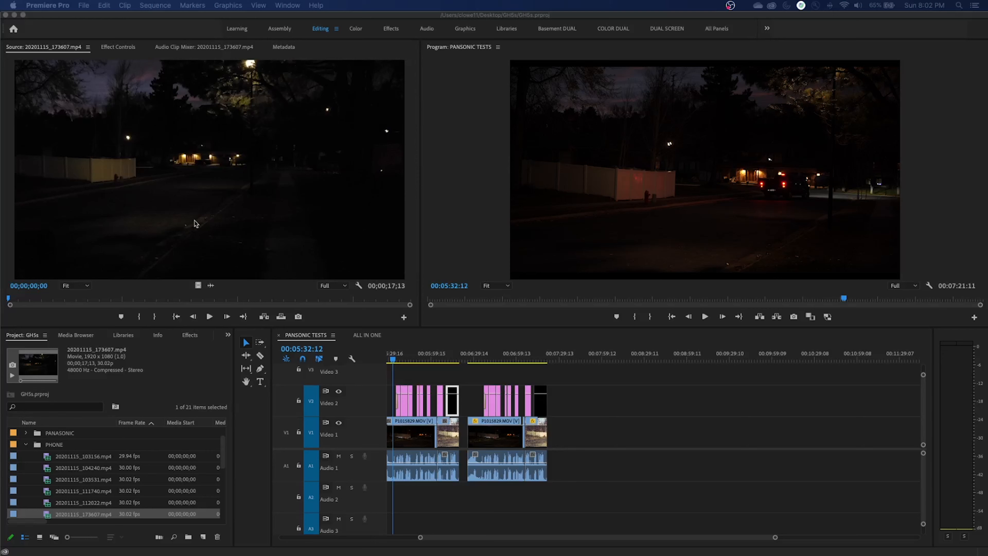
{"action": "mouse_move", "coordinate": [232, 250]}
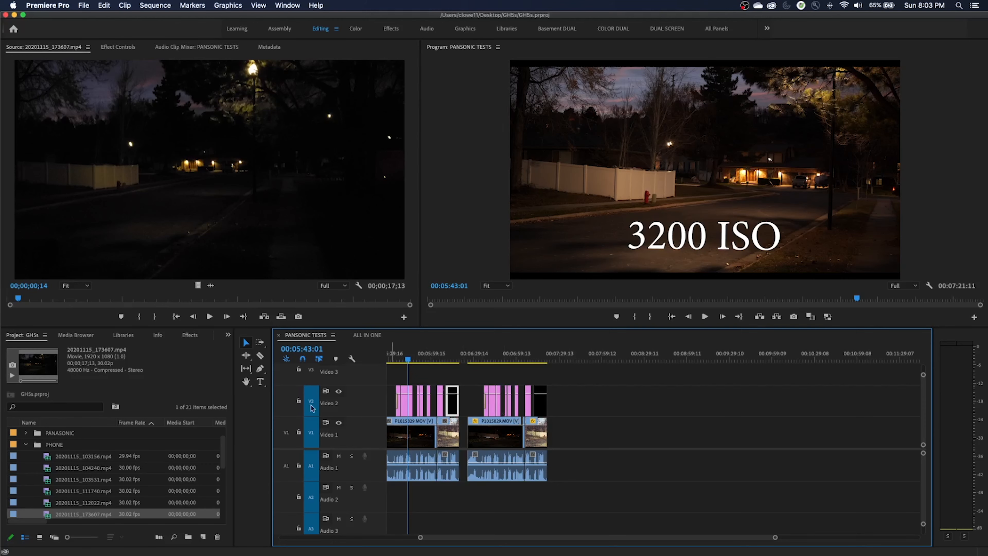
{"action": "left_click", "coordinate": [356, 28]}
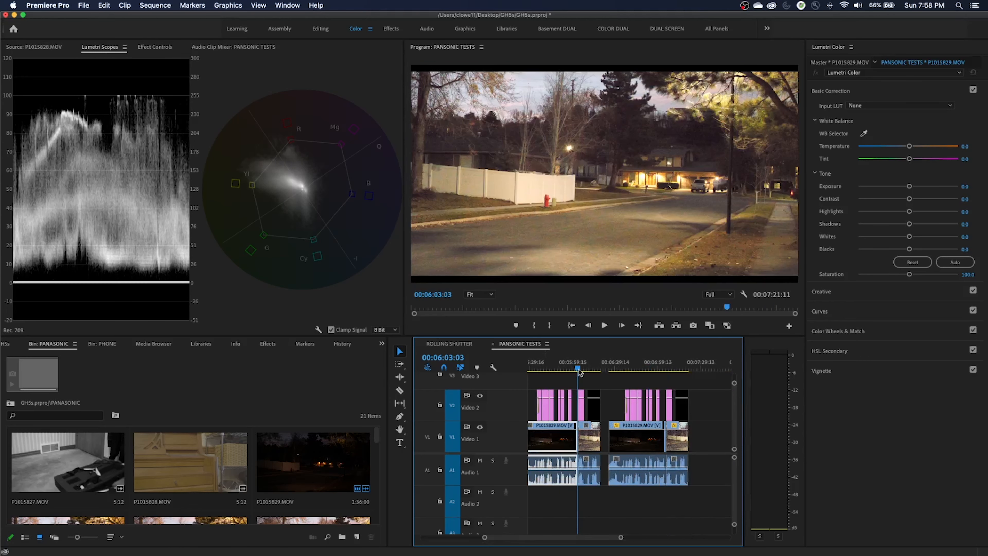
Play the sequence forward from the 102,400 ISO clip toward the 204,800 ISO footage
{"action": "left_click", "coordinate": [579, 368]}
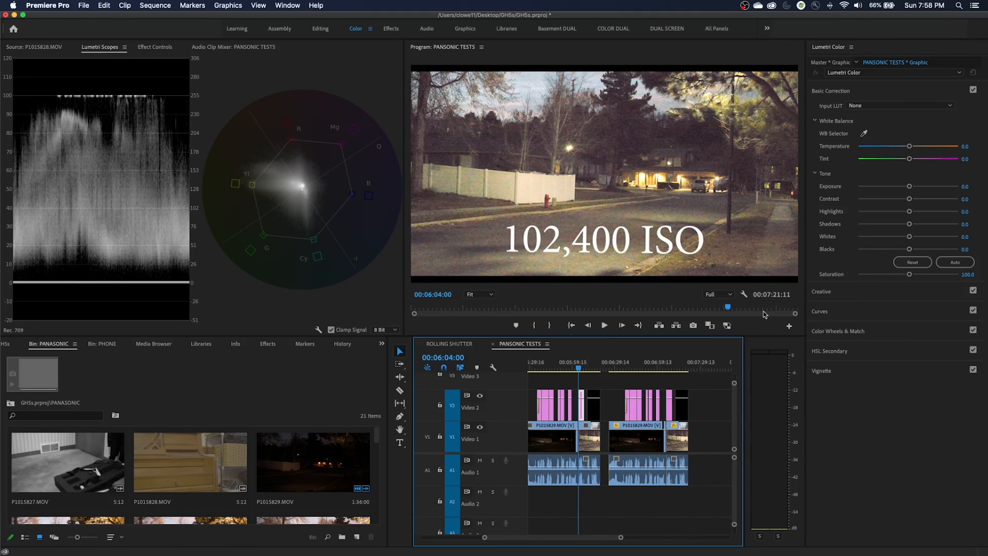
{"action": "mouse_move", "coordinate": [643, 276]}
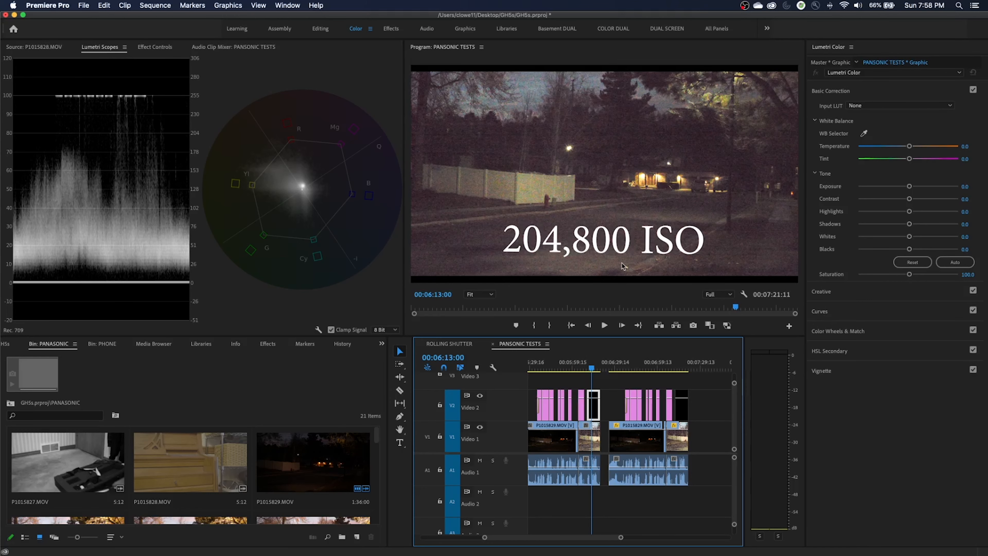
{"action": "mouse_move", "coordinate": [545, 252]}
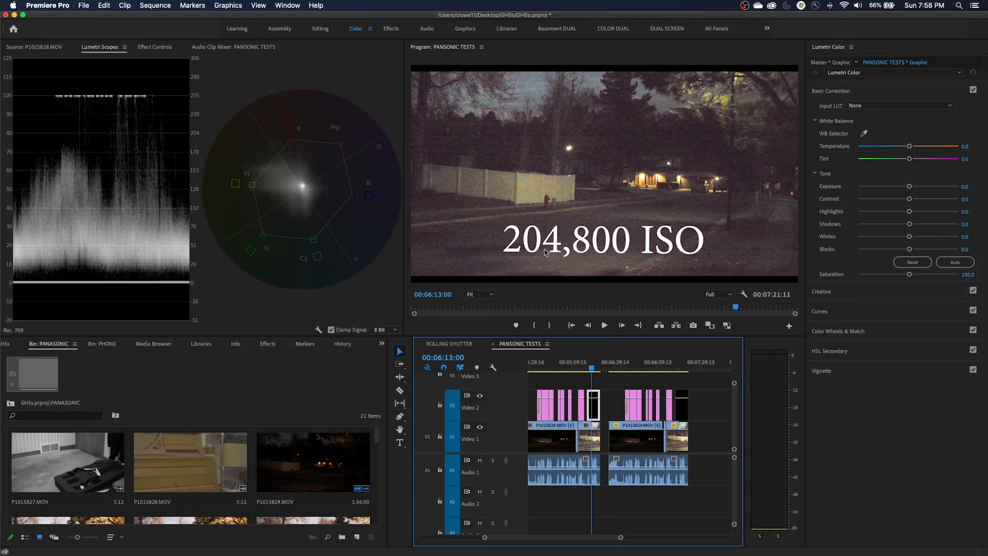
{"action": "mouse_move", "coordinate": [636, 200]}
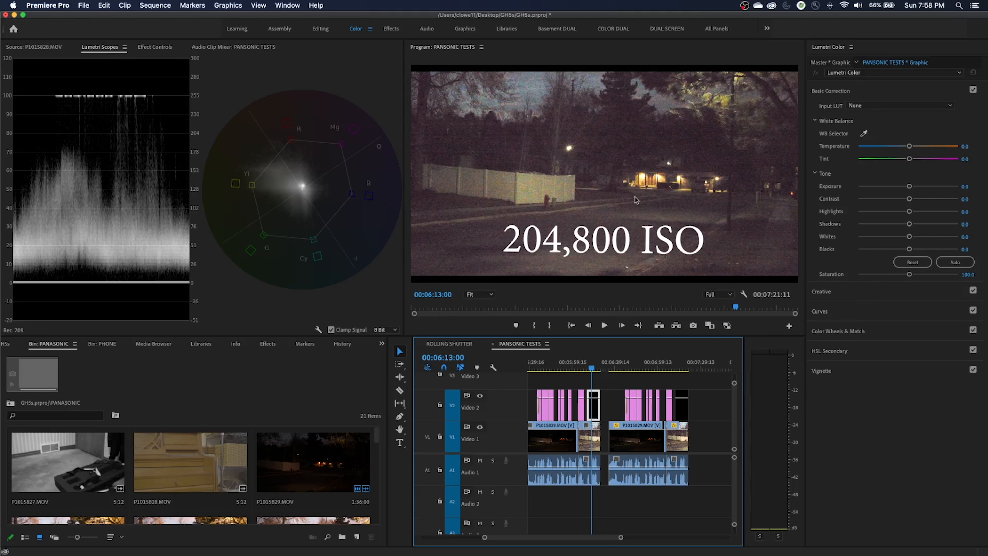
{"action": "mouse_move", "coordinate": [581, 176]}
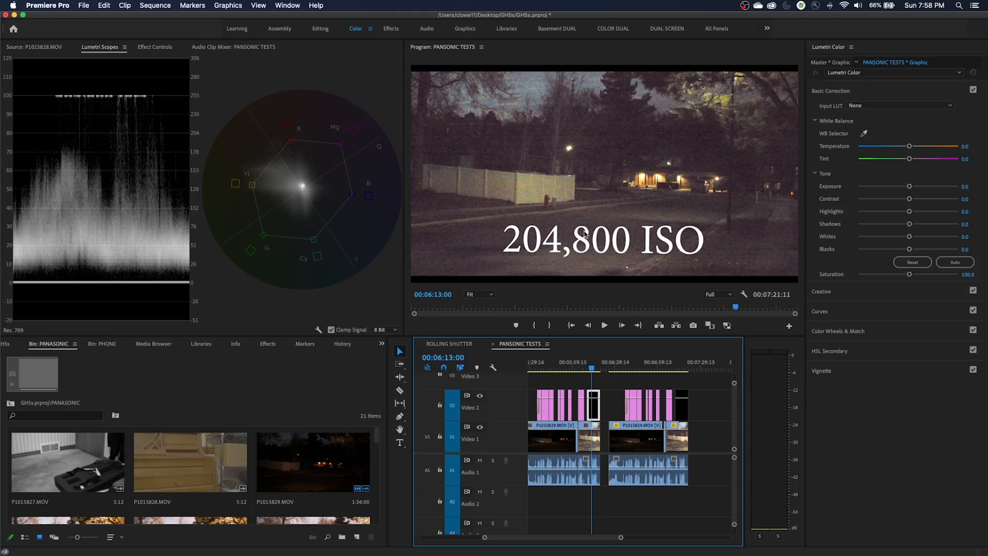
{"action": "mouse_move", "coordinate": [519, 252]}
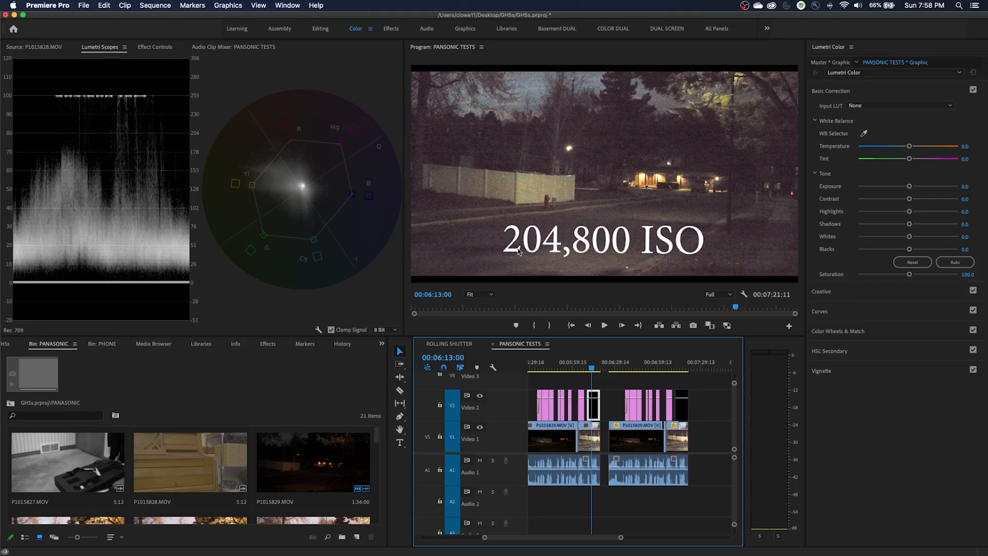
{"action": "mouse_move", "coordinate": [633, 224]}
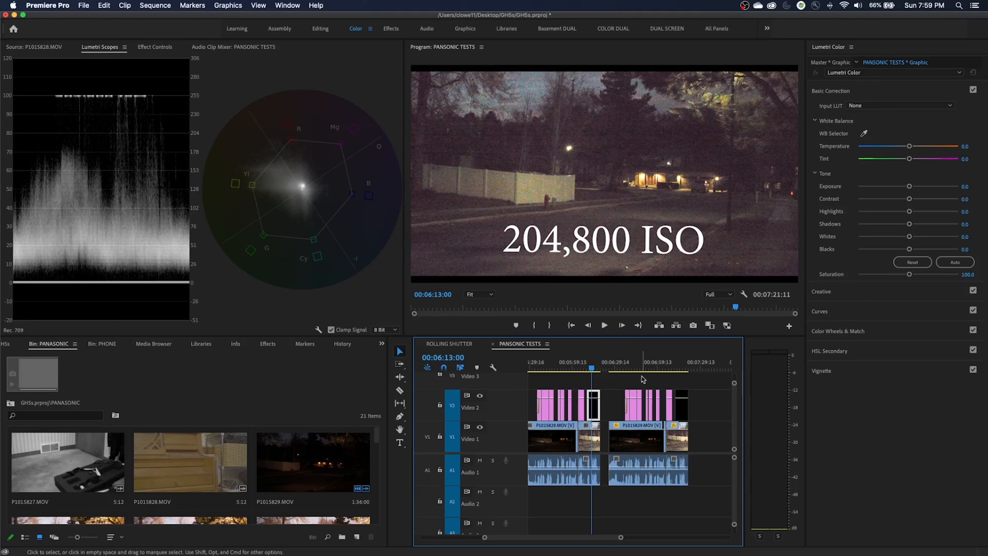
{"action": "mouse_move", "coordinate": [674, 387]}
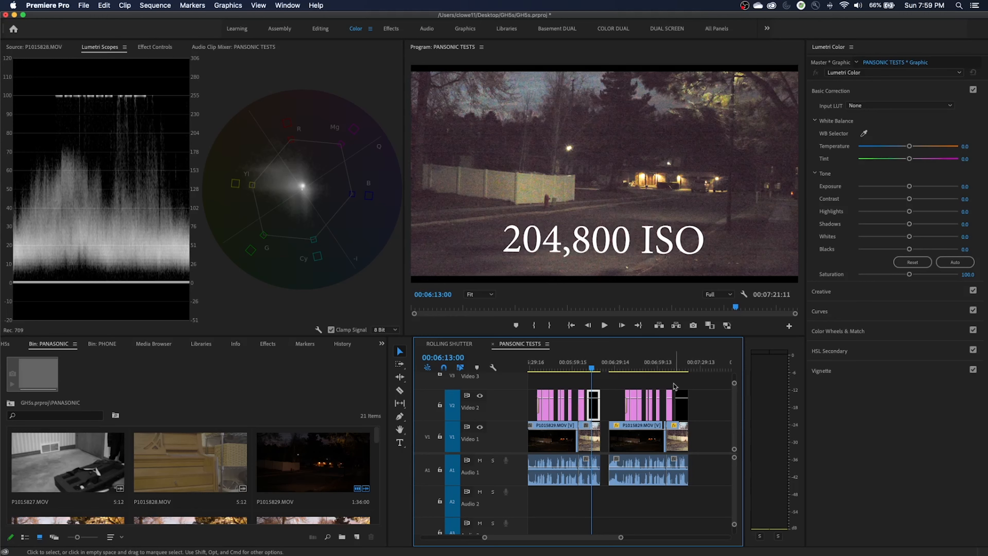